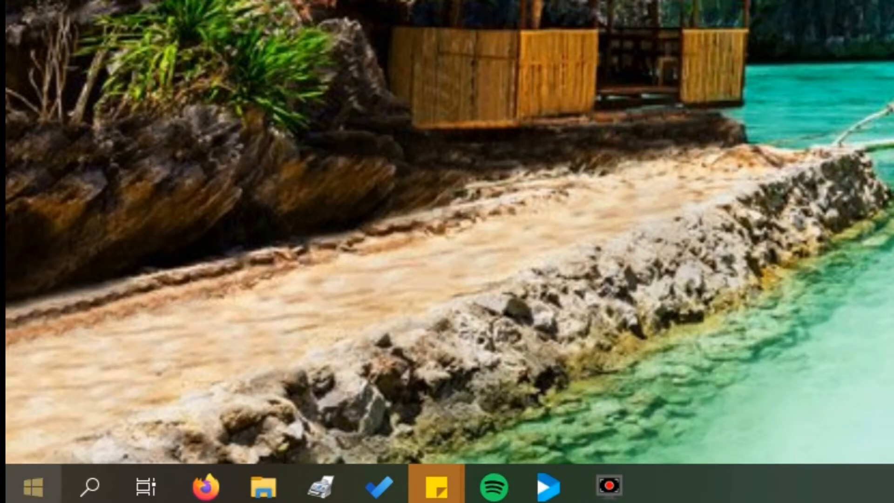
Launch Windows PowerShell from the Start button's quick-access menu
right_click(31, 486)
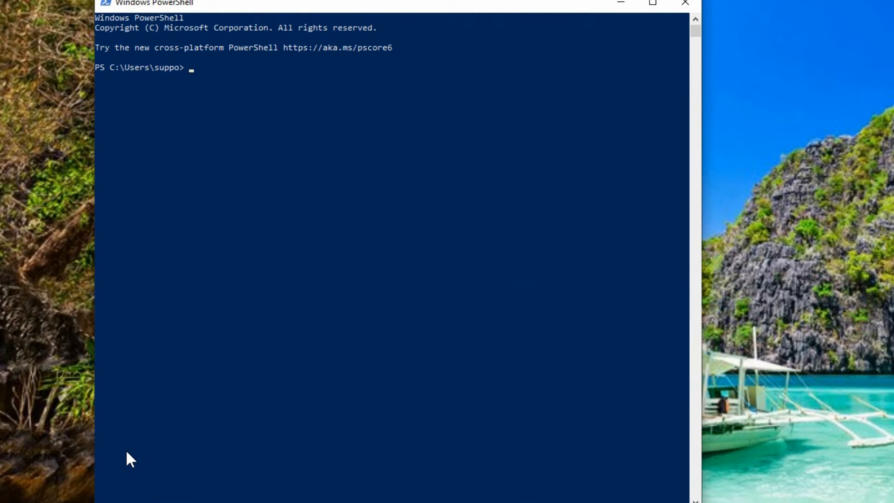
Run a continuous ping to google.ca, then stop it after four timeouts
text(ping)
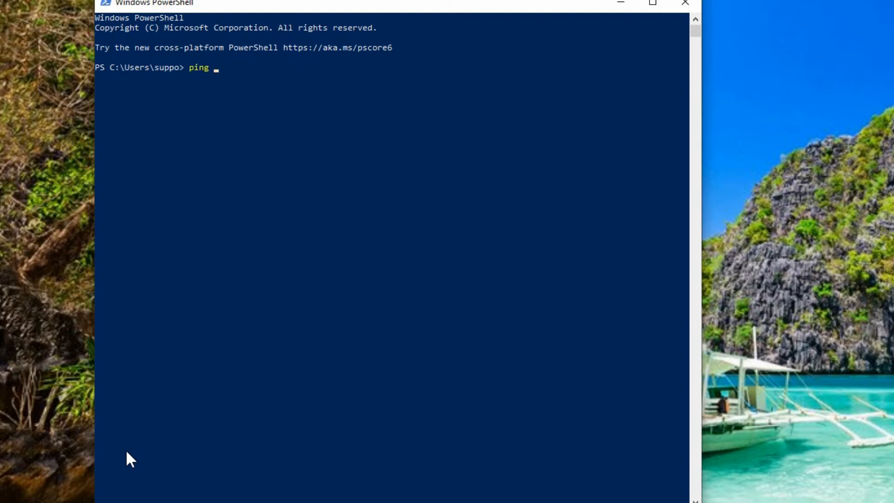
text(google.ca)
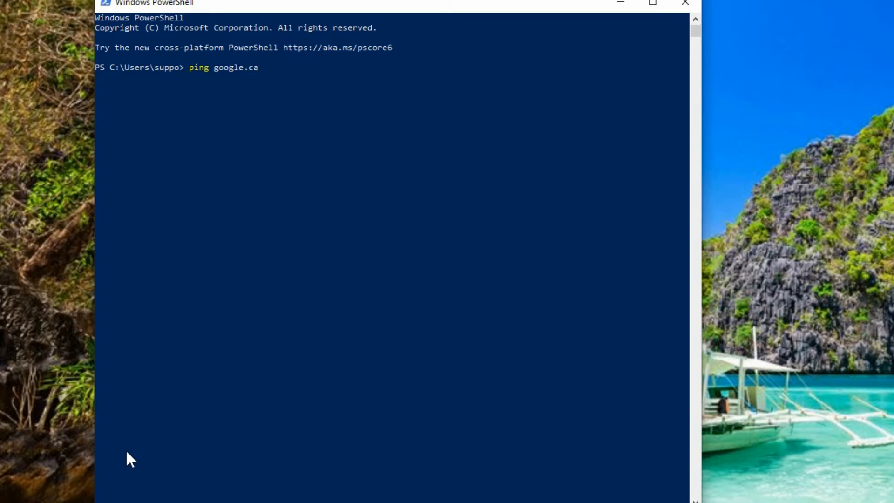
text(-t)
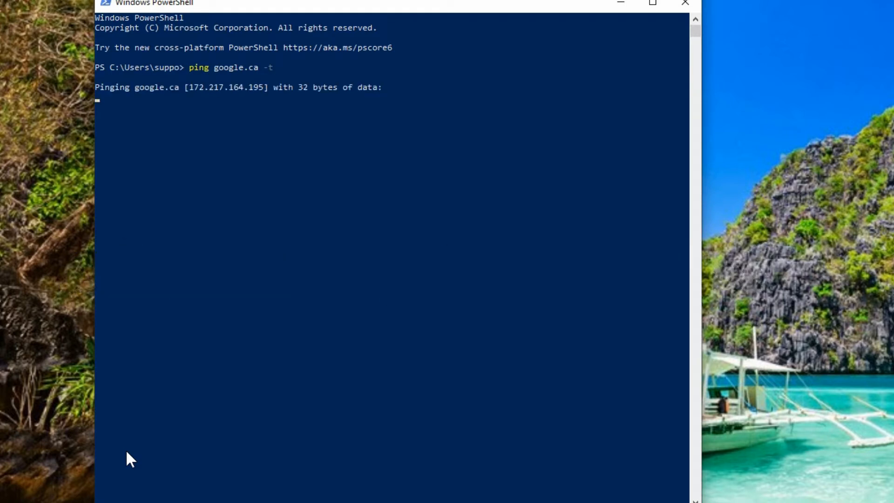
mouse_move(191, 97)
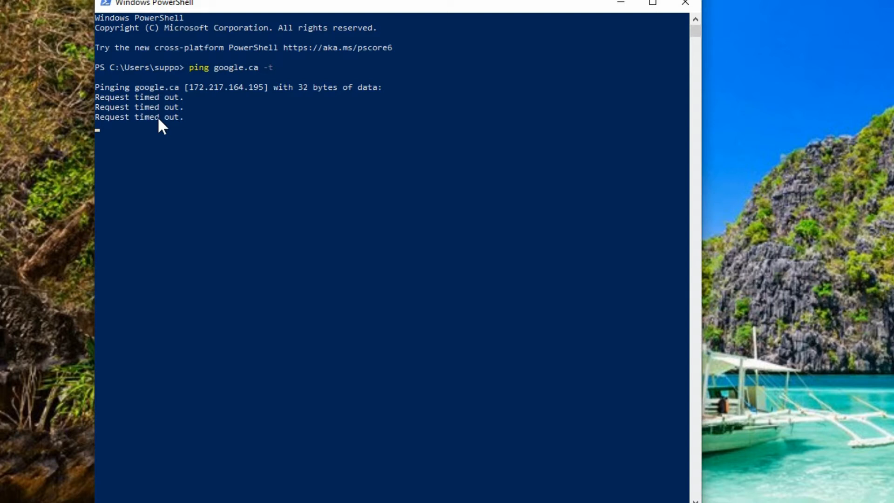
mouse_move(225, 129)
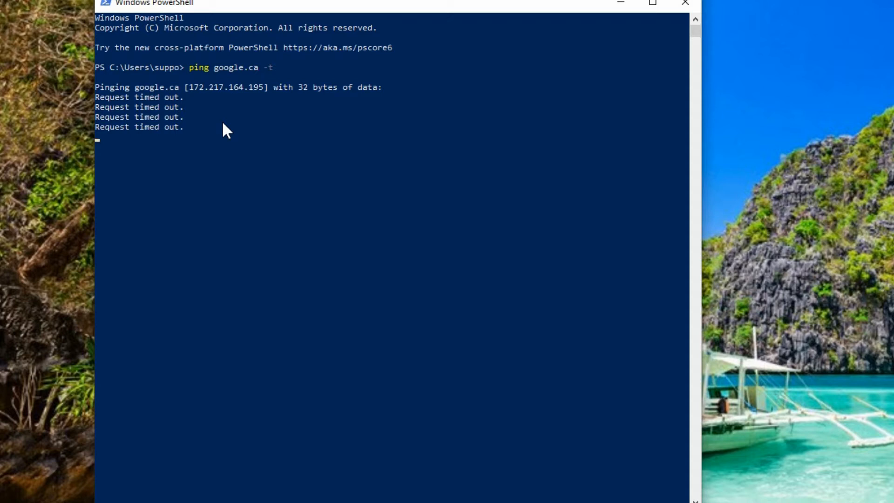
key(ctrl+c)
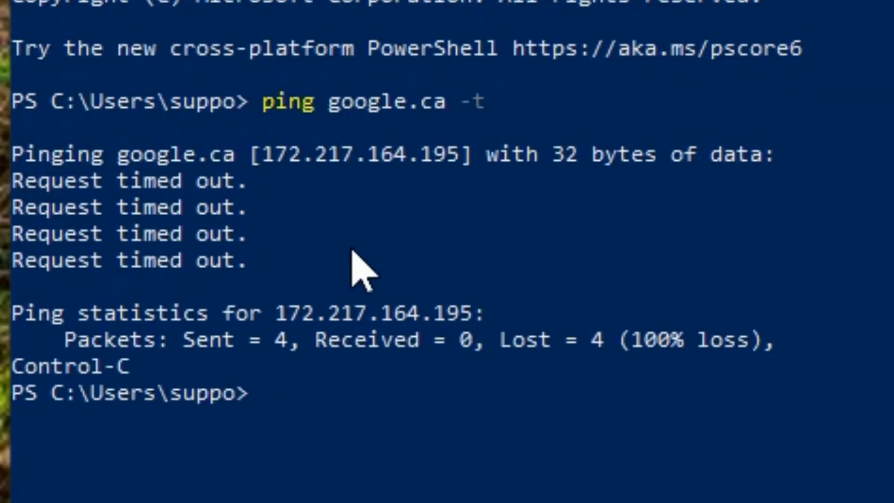
key(ctrl+c)
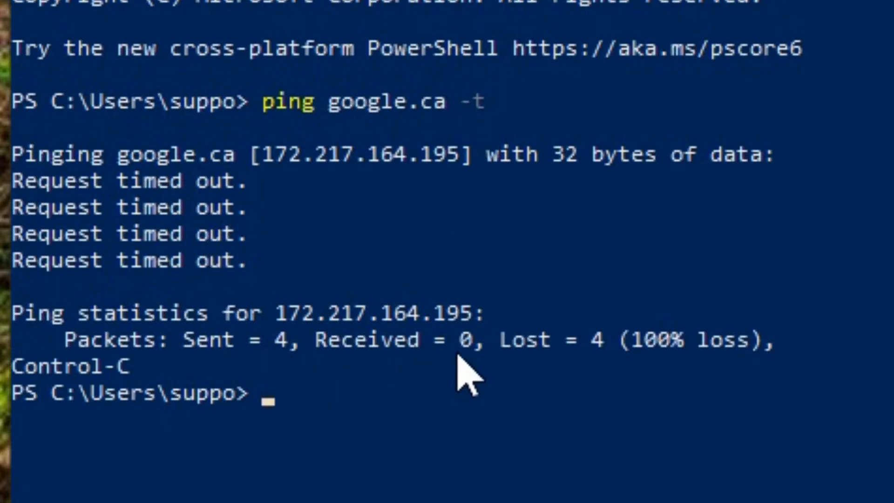
mouse_move(596, 370)
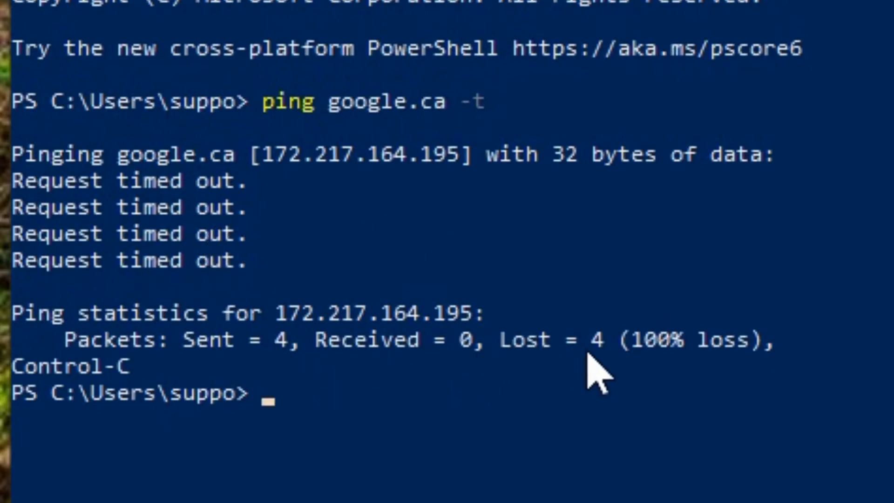
mouse_move(725, 399)
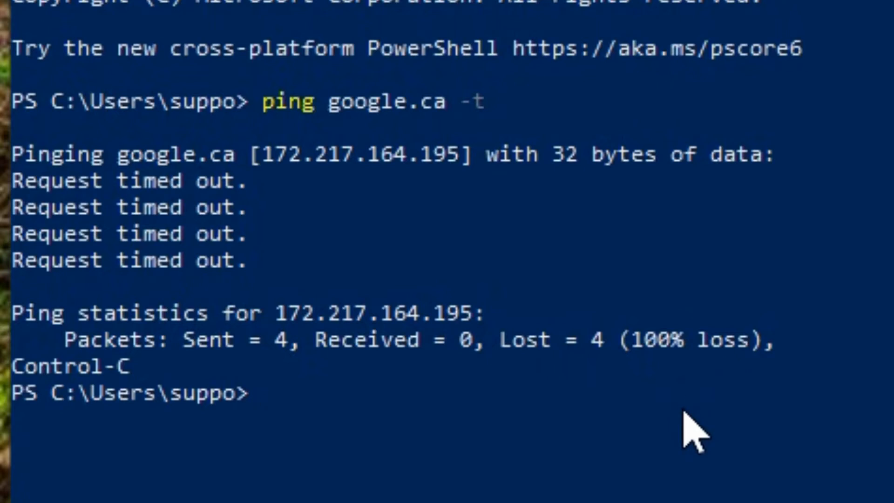
Clear the screen and run ipconfig to find gateway 192.168.1.1 for Ethernet 2
text(cls)
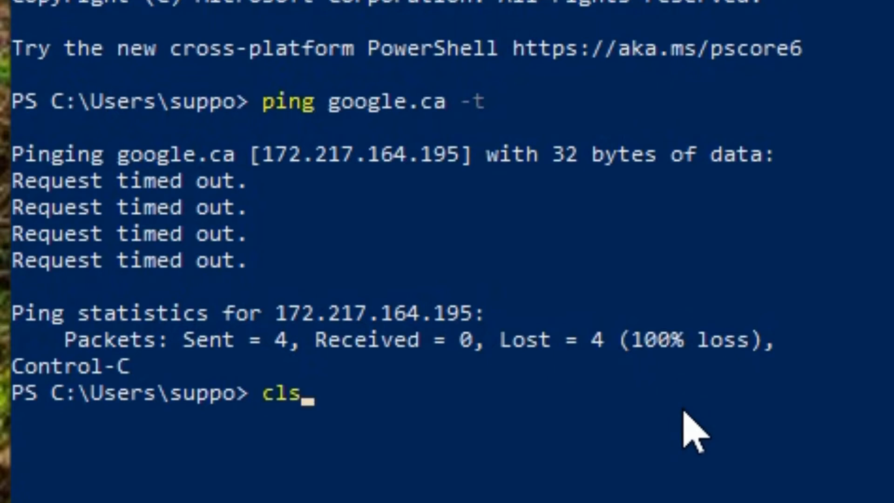
key(Return)
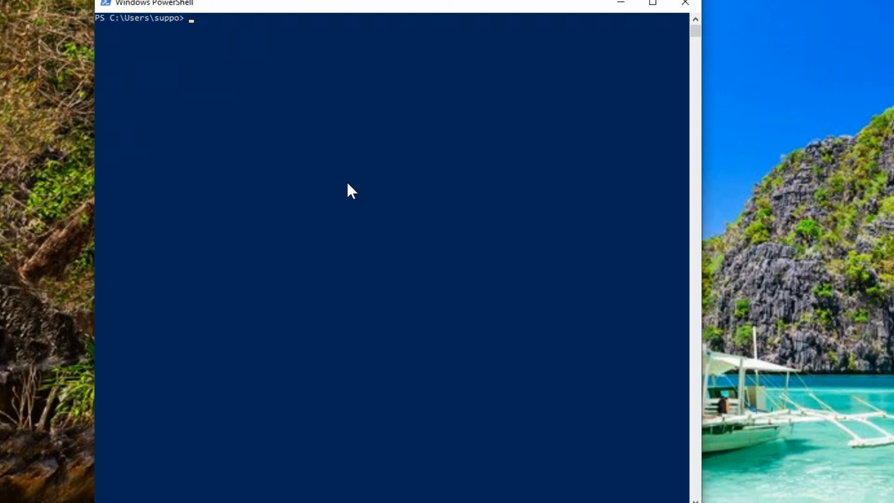
text(ipconfig)
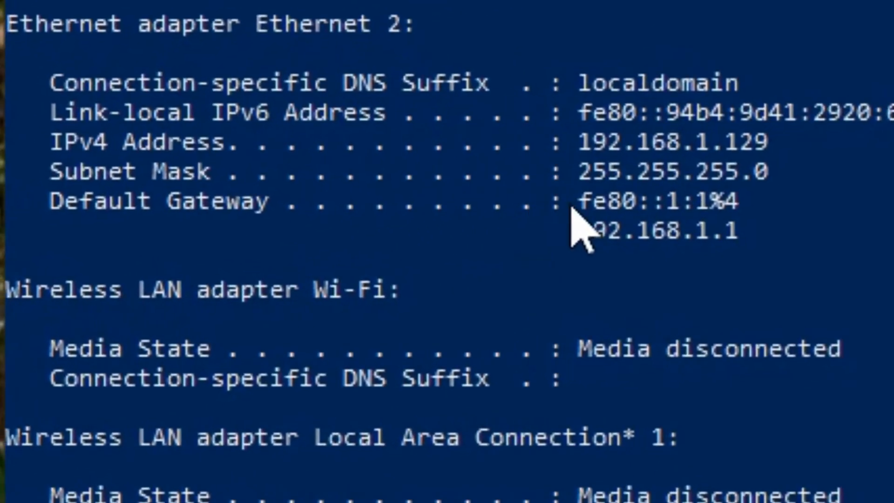
scroll(down, 3)
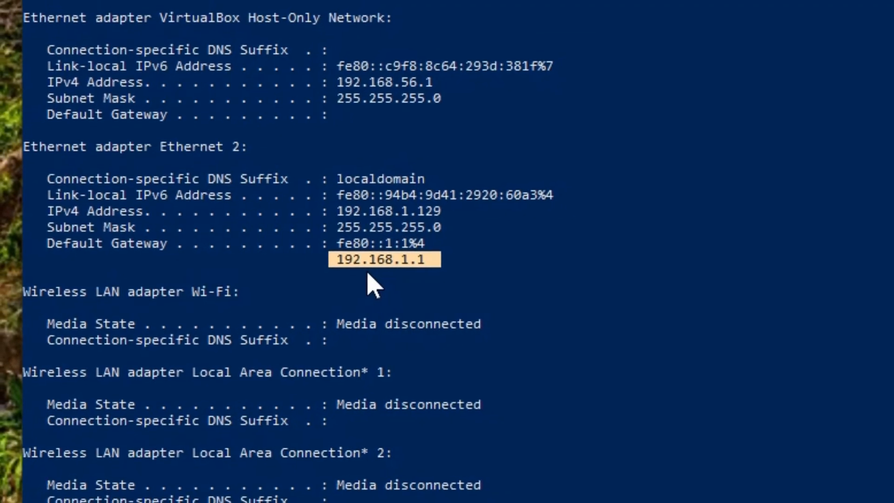
scroll(up, 3)
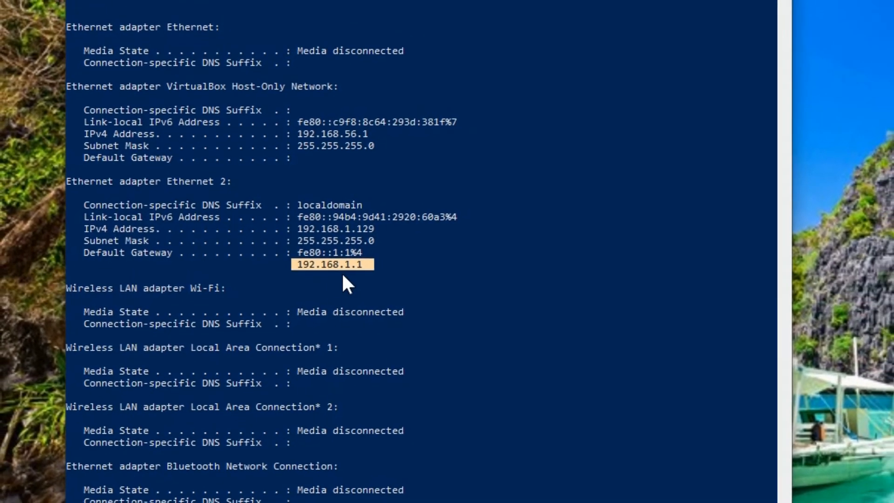
scroll(down, 3)
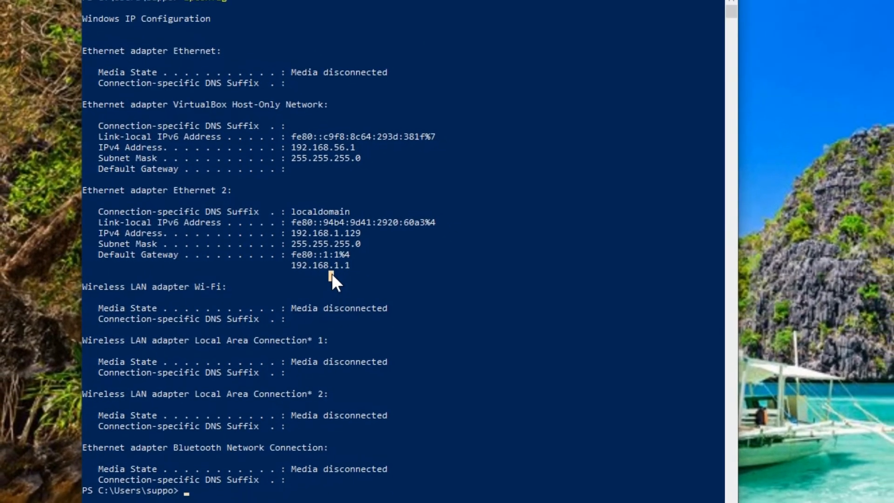
Start a continuous ping to the router at 192.168.1.1 and let it run
text(ping)
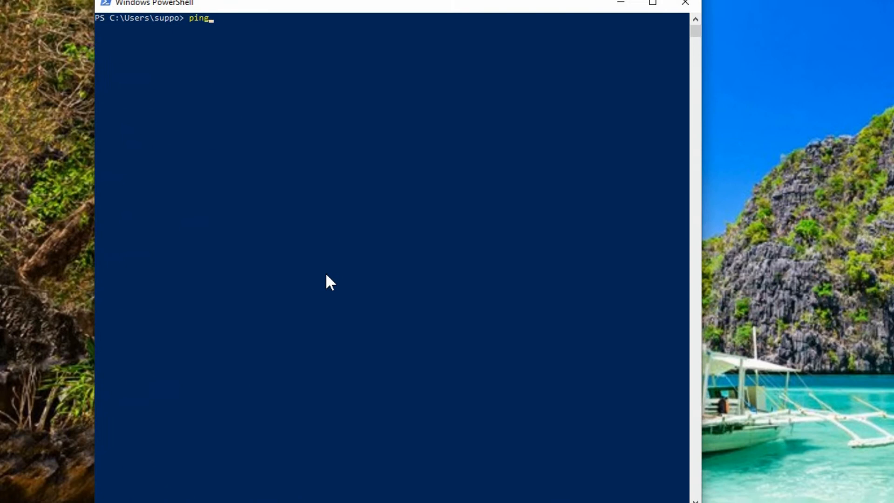
text(192.168.)
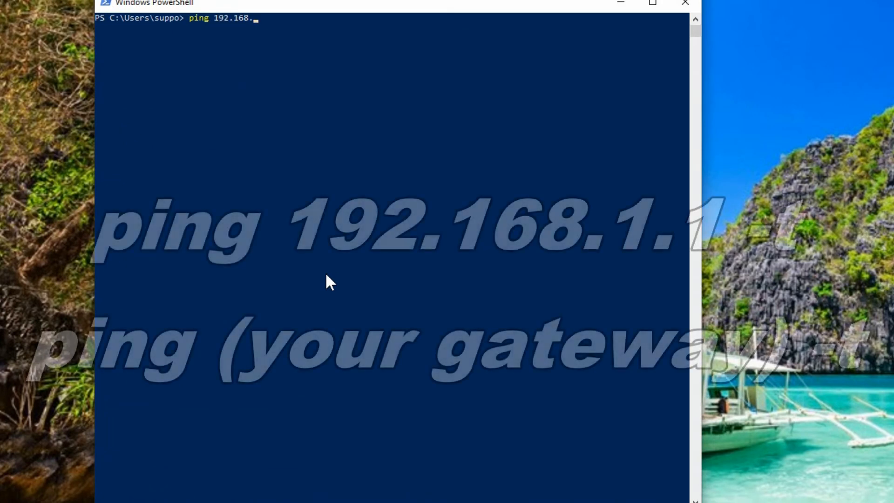
text(1.1 -t)
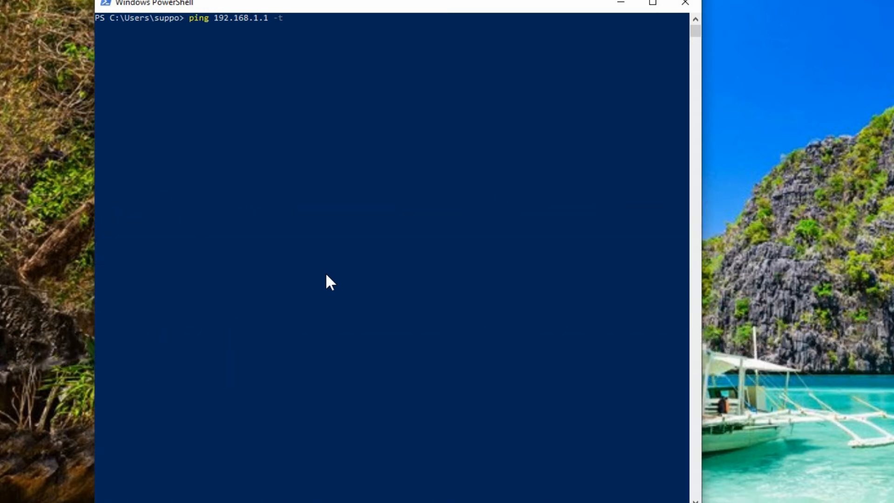
key(Return)
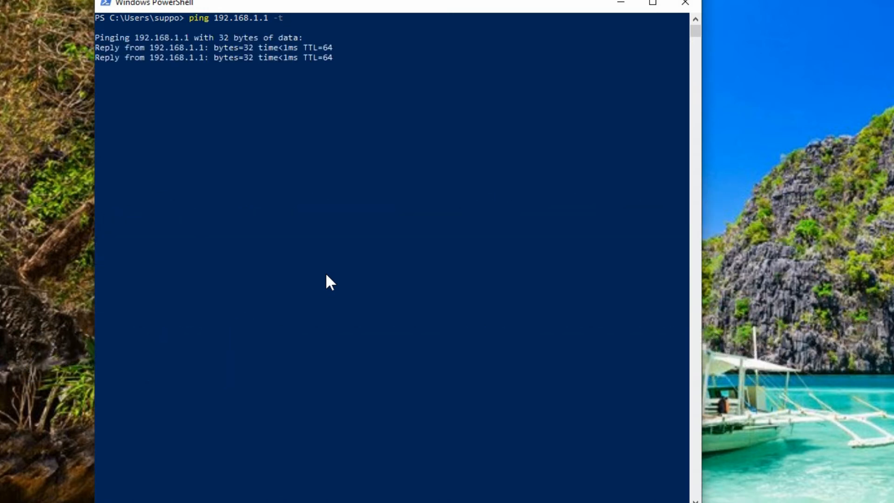
mouse_move(252, 175)
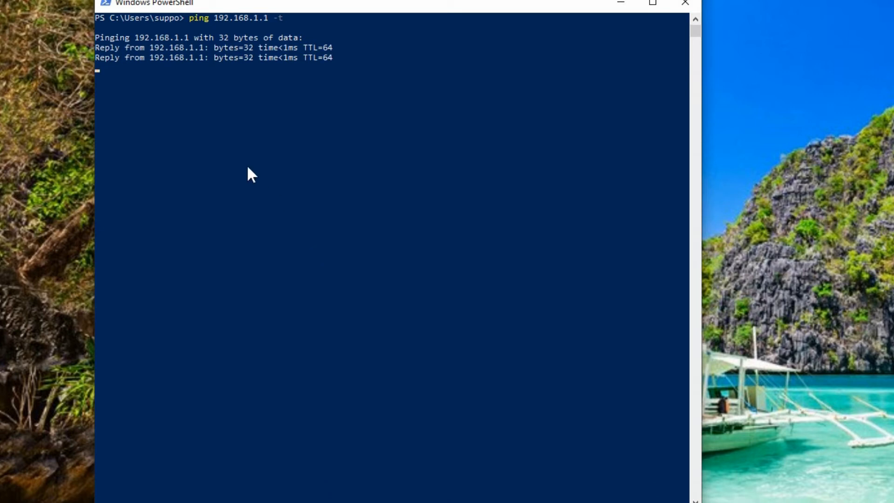
mouse_move(177, 75)
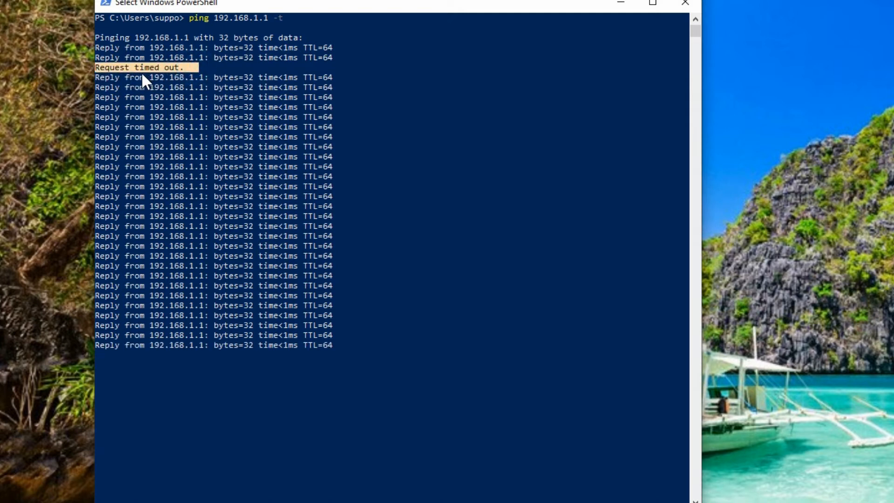
mouse_move(155, 84)
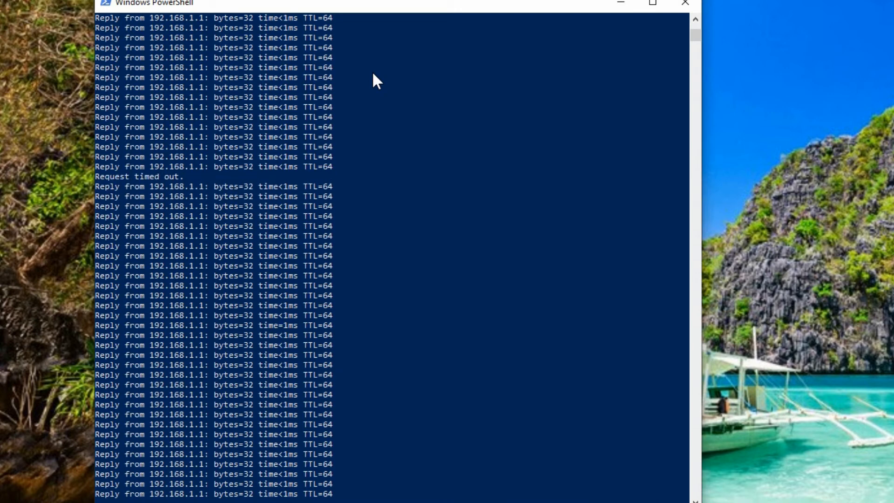
scroll(down, 3)
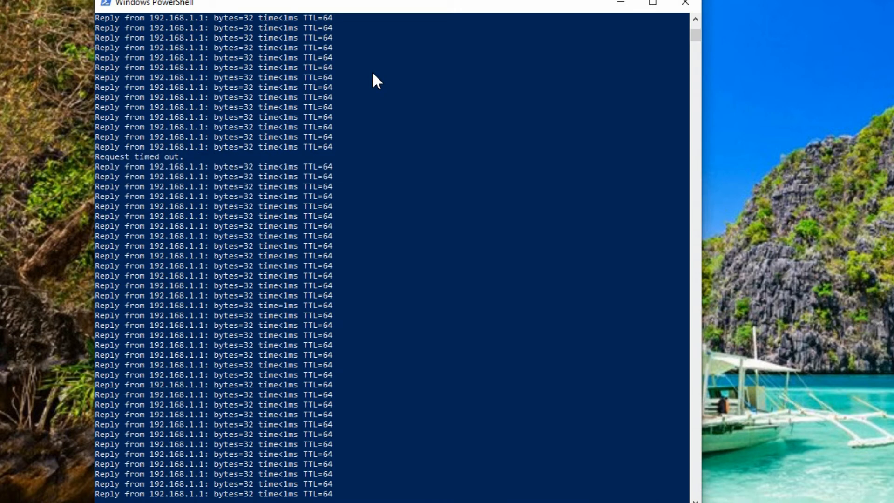
Stop the router ping to show 73 sent, 71 received, 2% loss
key(ctrl+c)
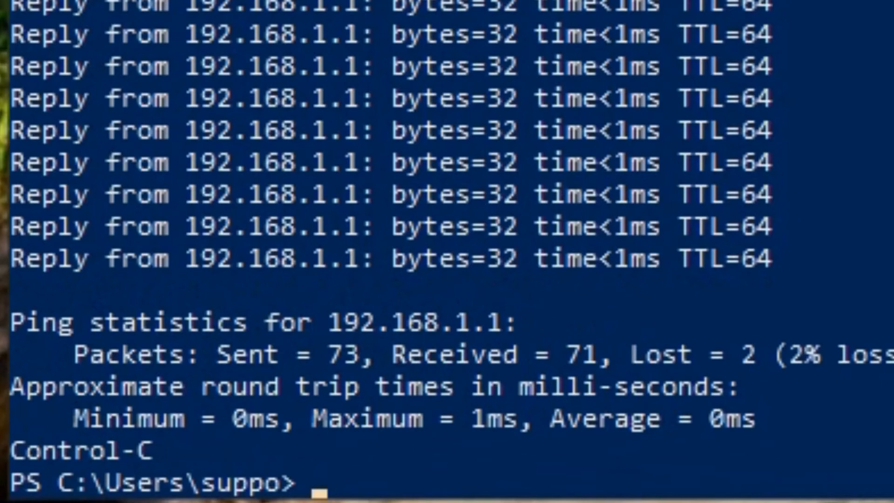
mouse_move(211, 371)
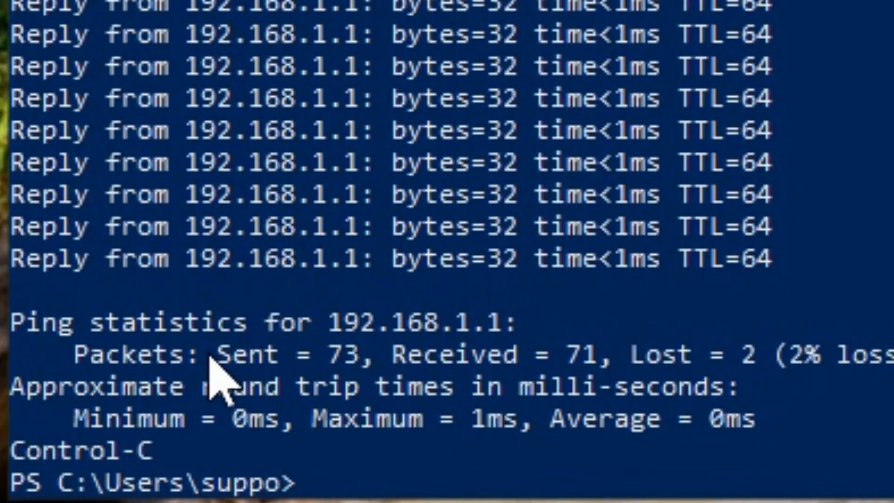
double_click(262, 354)
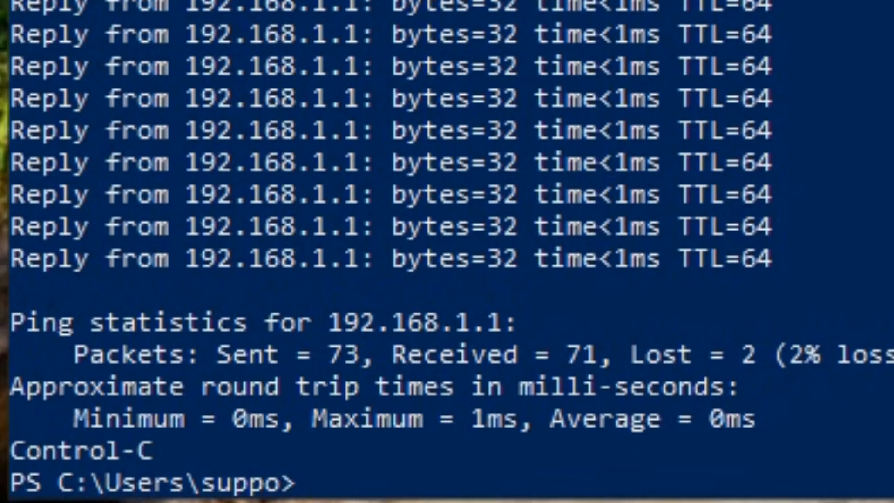
mouse_move(784, 262)
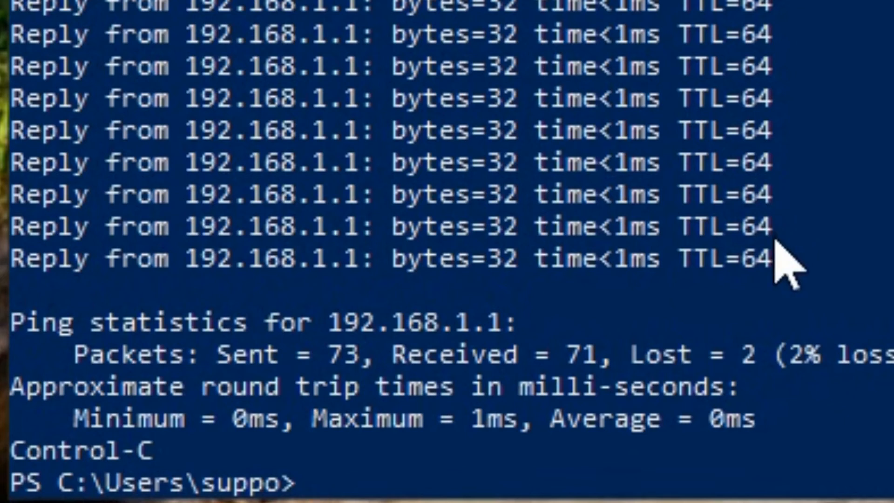
mouse_move(826, 182)
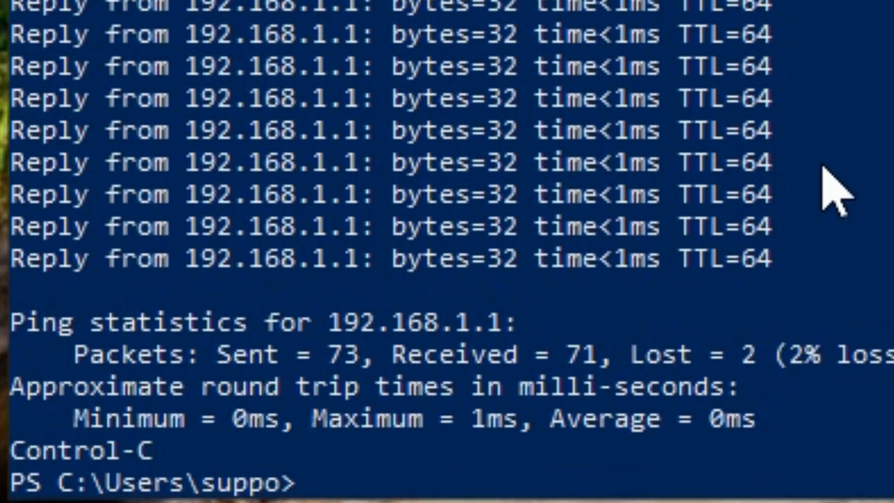